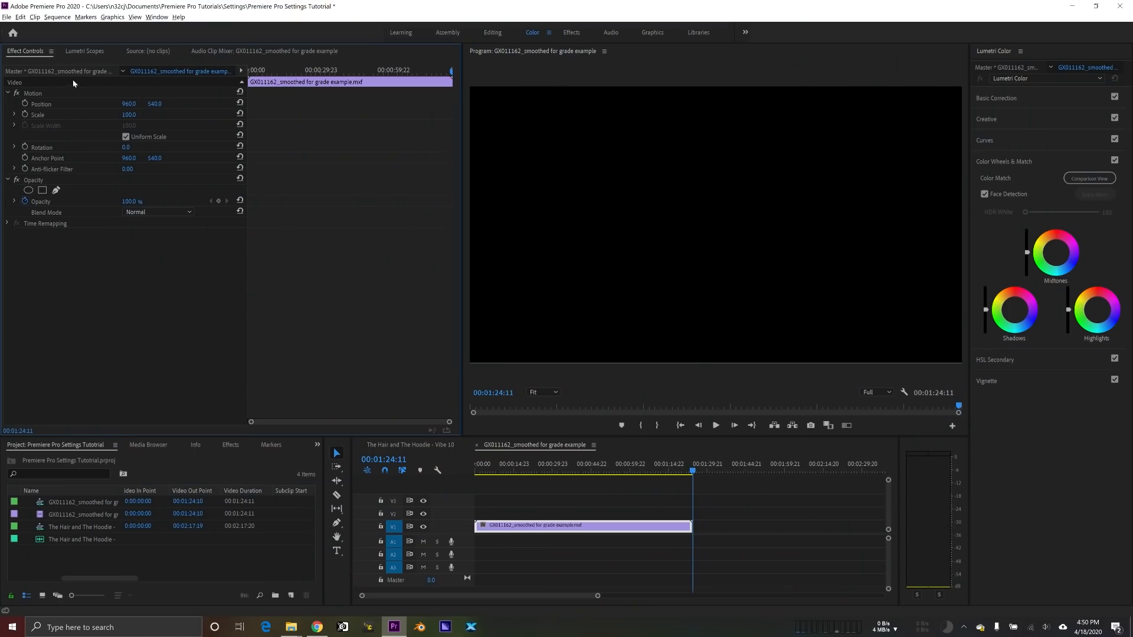
Open Edit > Preferences directly on the Capture page
left_click(20, 17)
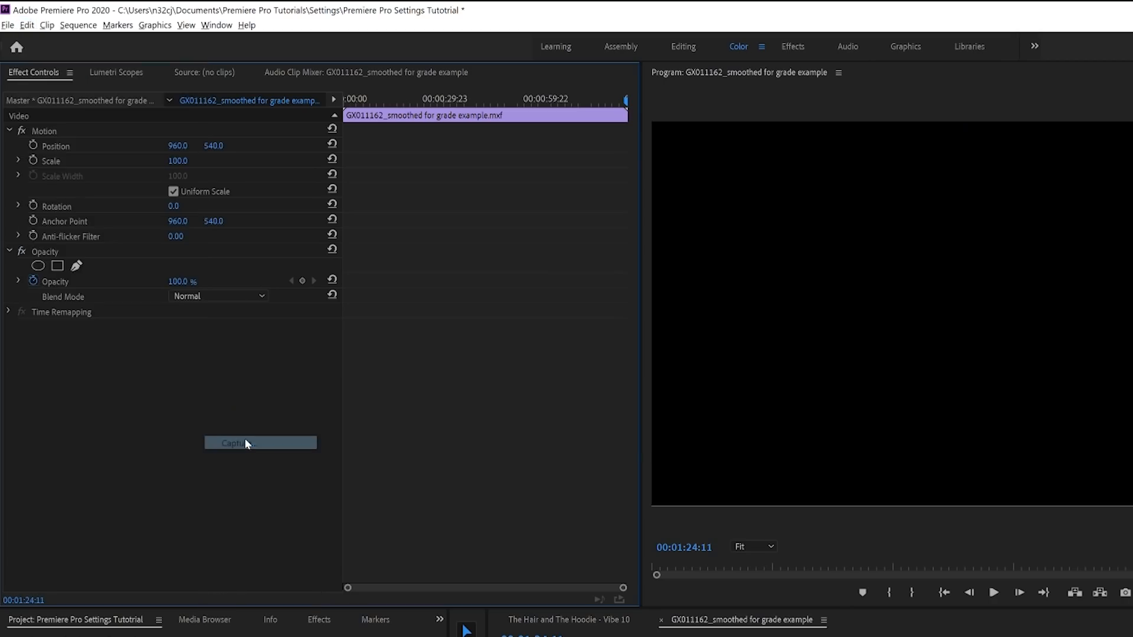
left_click(260, 442)
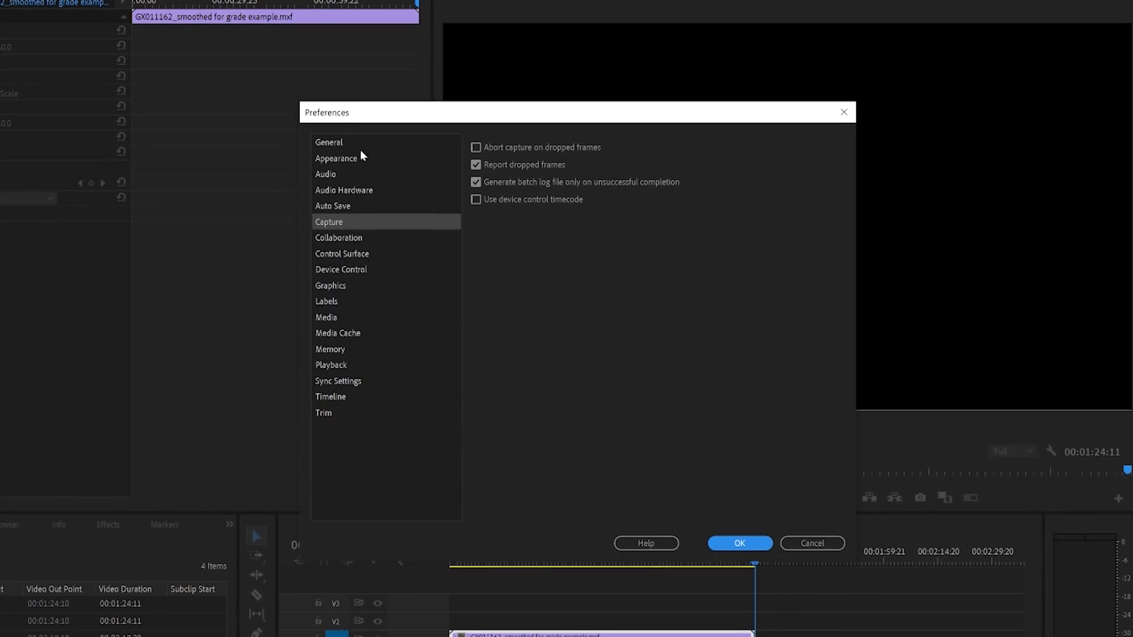
Switch Preferences to the General page to review startup and bin options
left_click(329, 143)
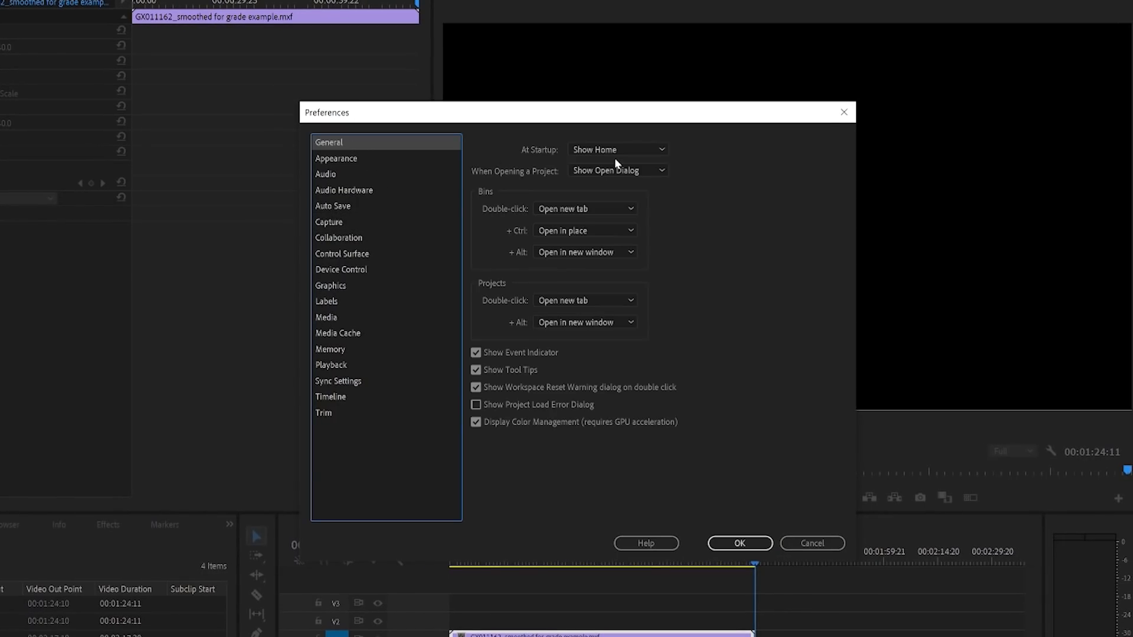
mouse_move(490, 348)
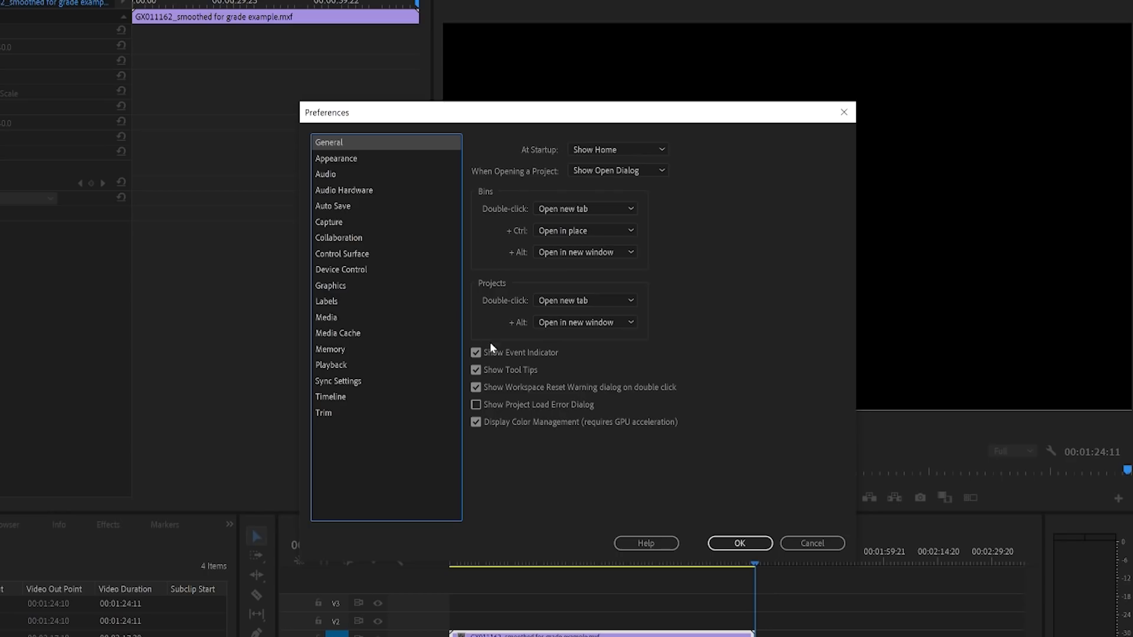
mouse_move(723, 112)
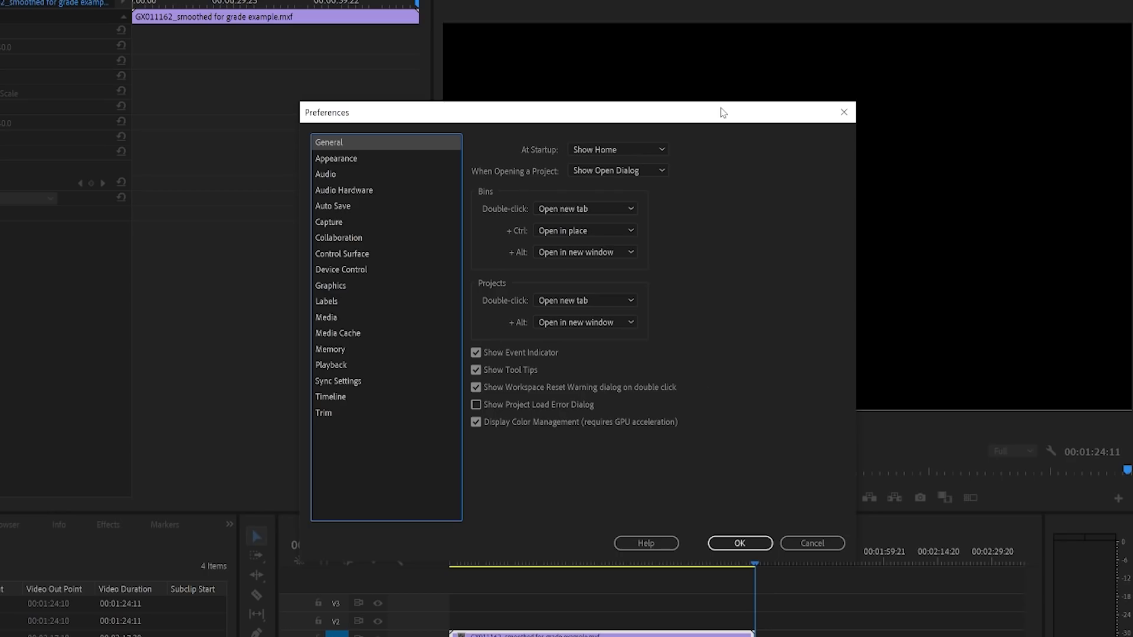
mouse_move(370, 161)
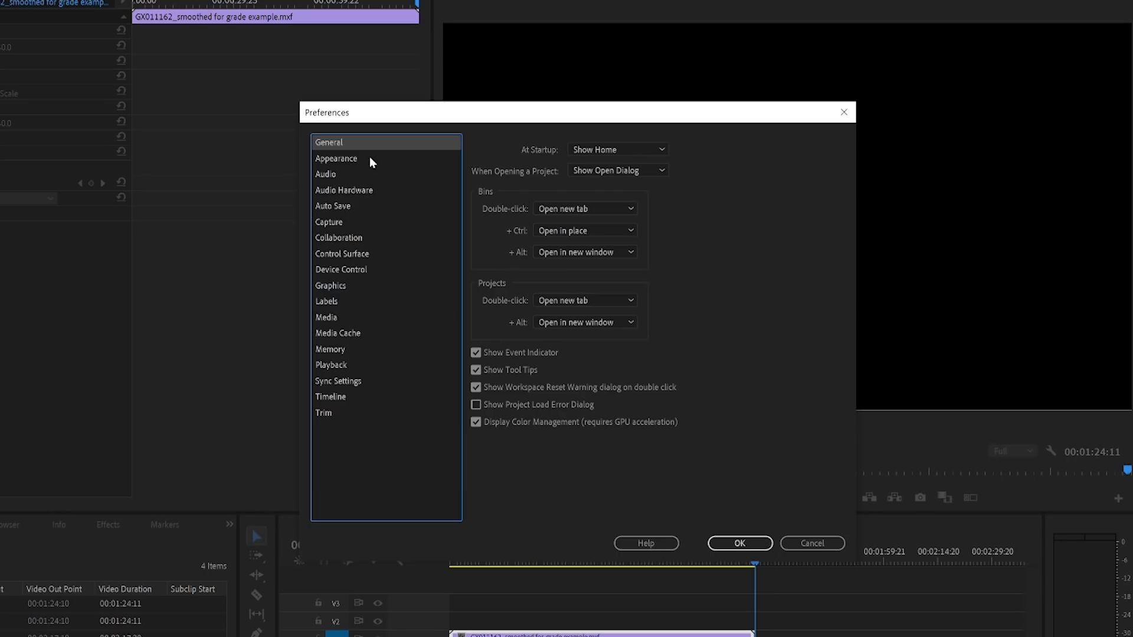
left_click(336, 158)
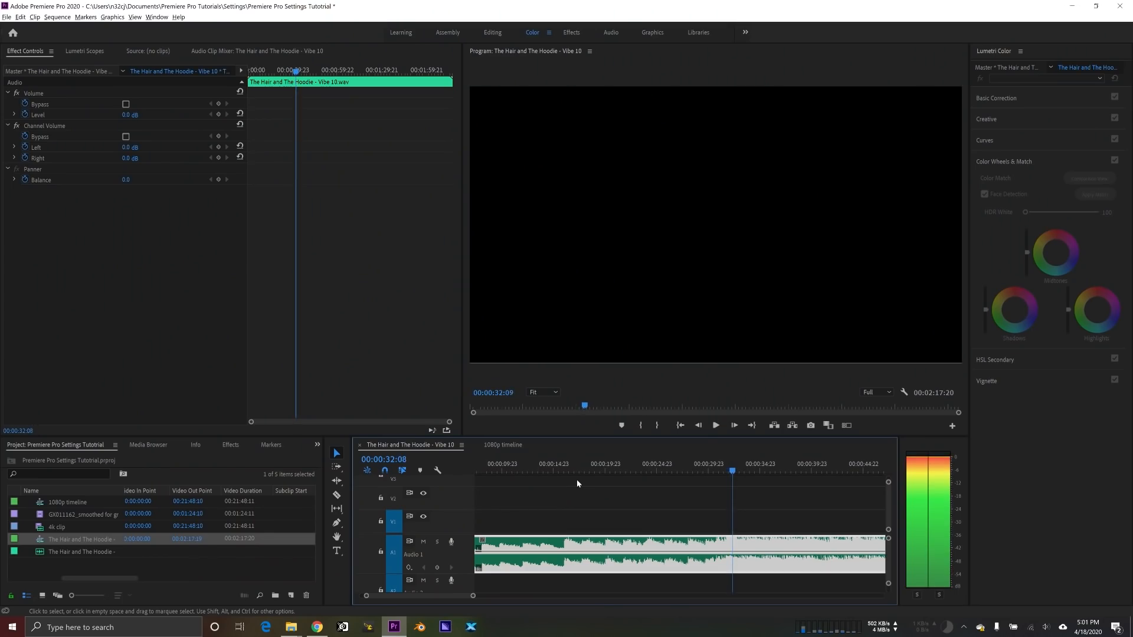
Tick Automatic audio waveform generation on the Audio preferences page
left_click(20, 16)
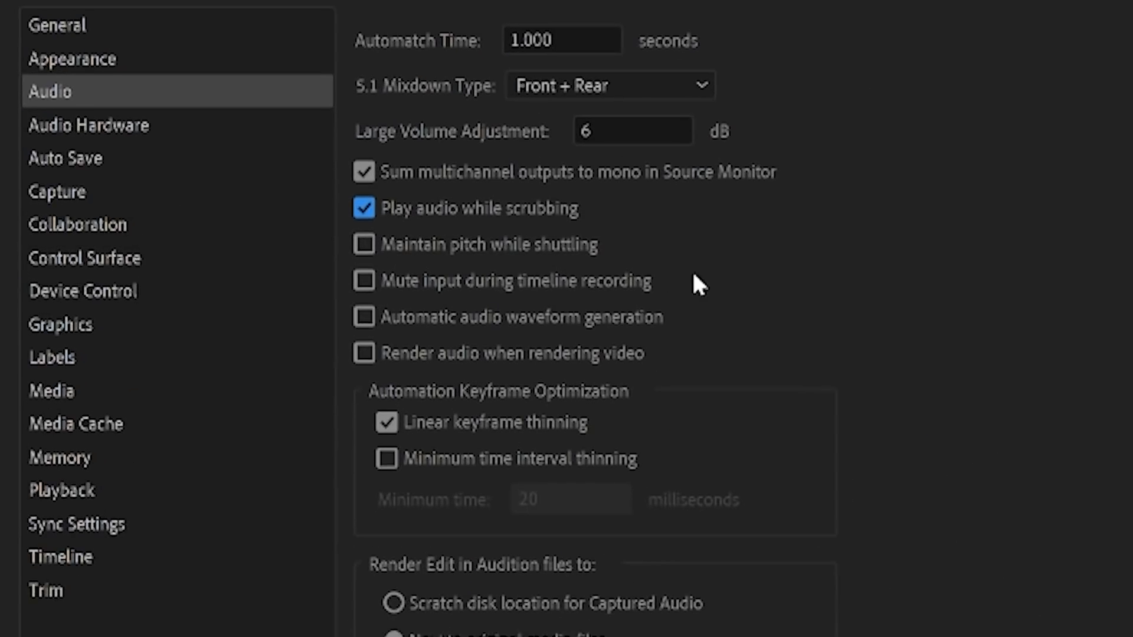
left_click(364, 316)
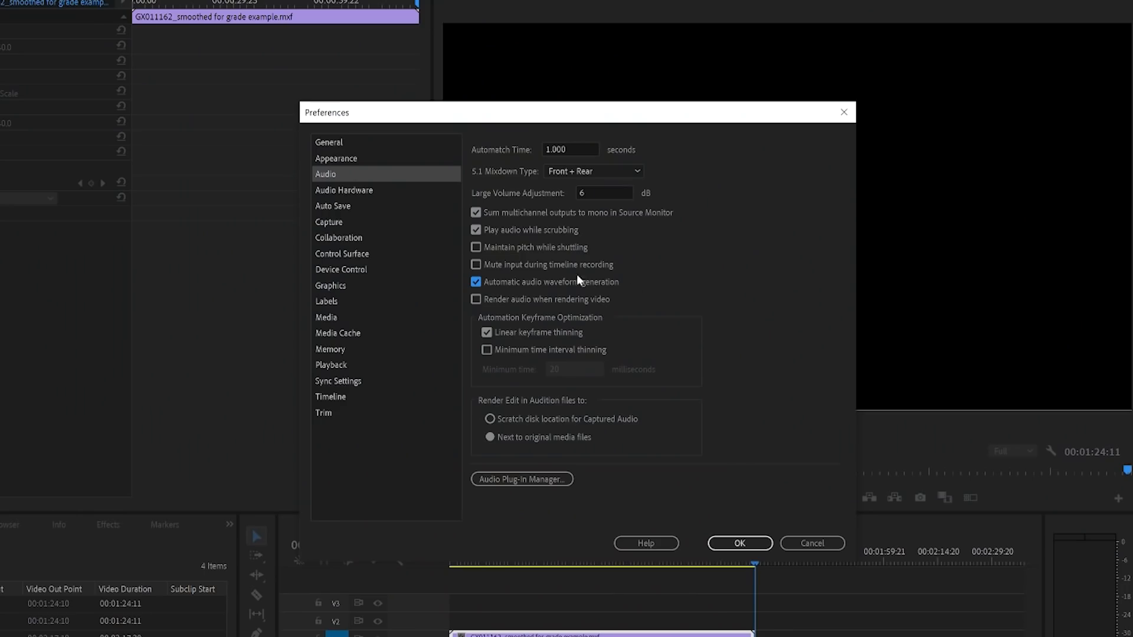
left_click(475, 247)
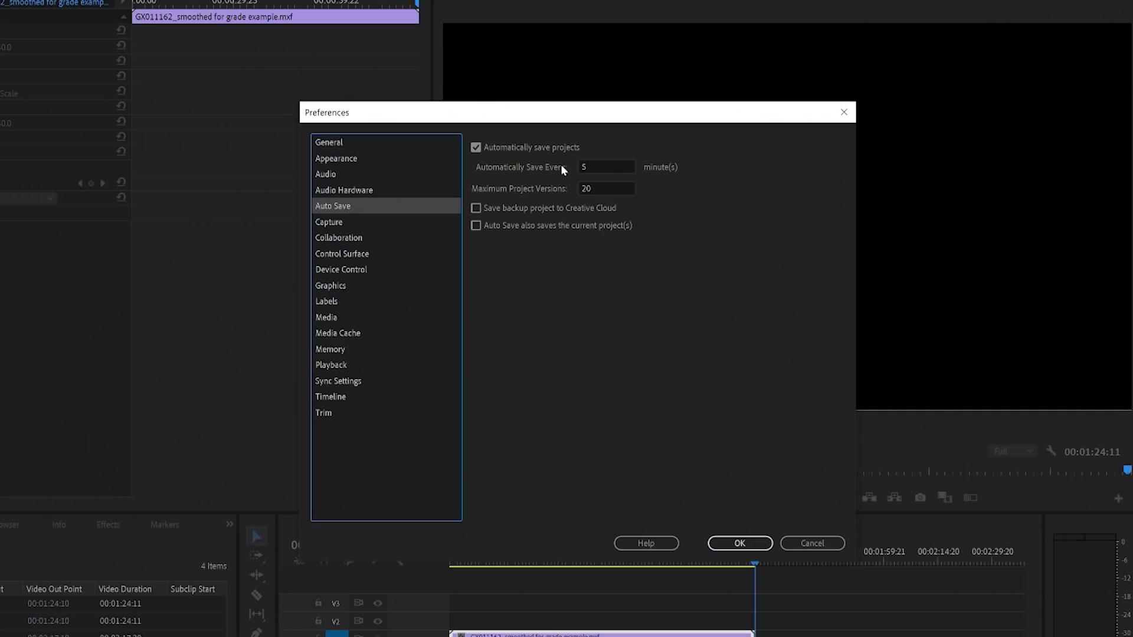
mouse_move(620, 183)
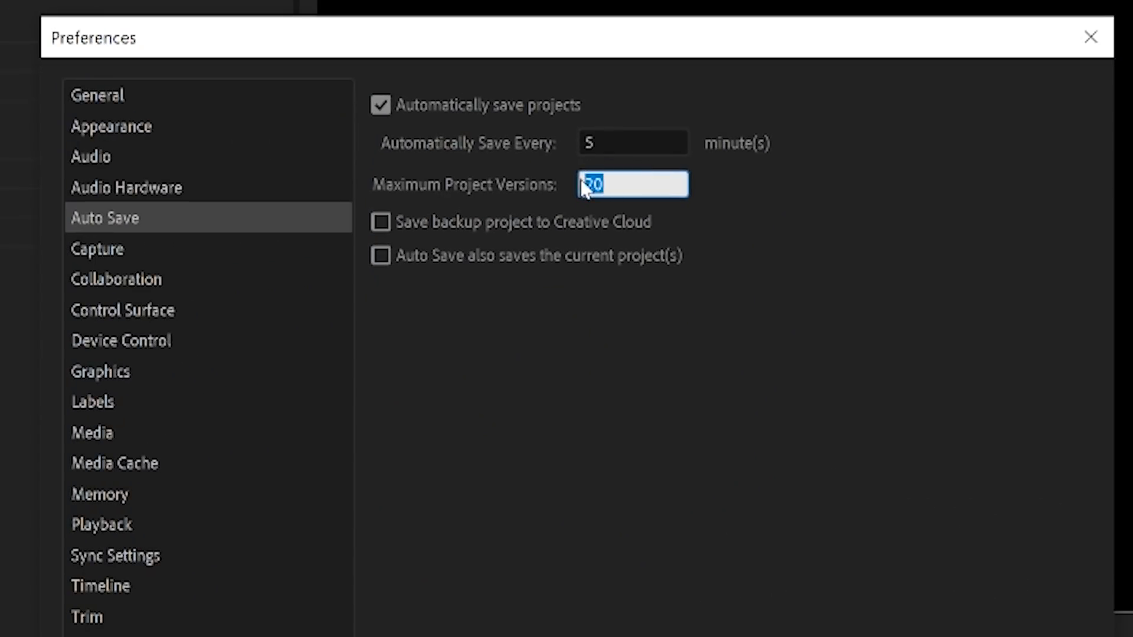
Enter 120 in the Auto Save Maximum Project Versions field
type("120")
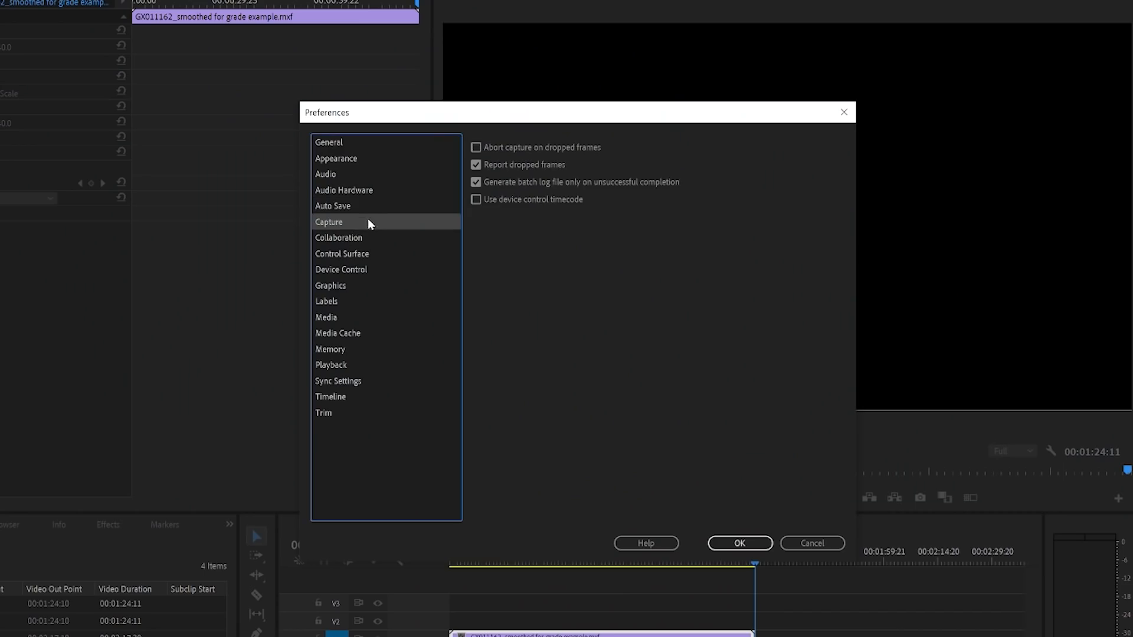
Keep 23.976 fps as the indeterminate media timebase and answer the clip mismatch warning
left_click(326, 318)
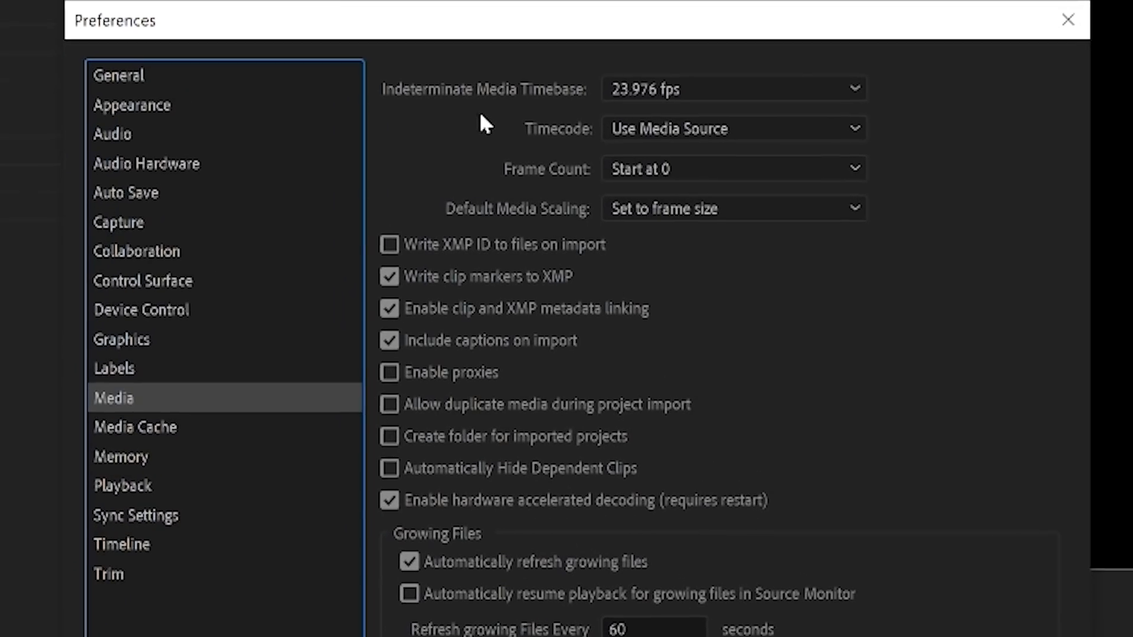
mouse_move(658, 110)
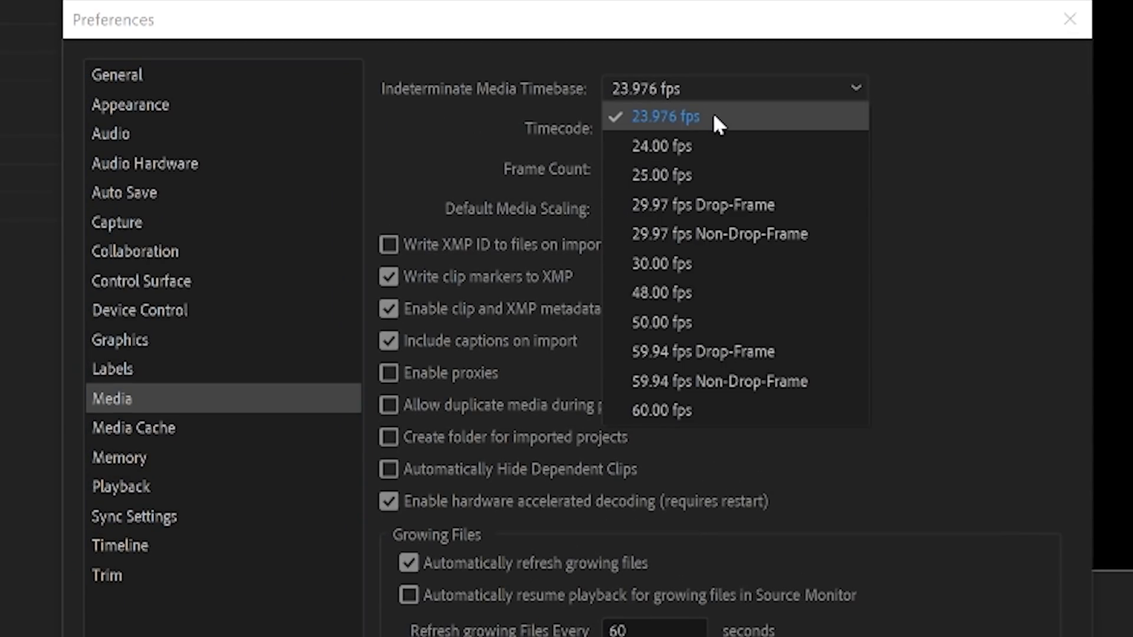
left_click(663, 116)
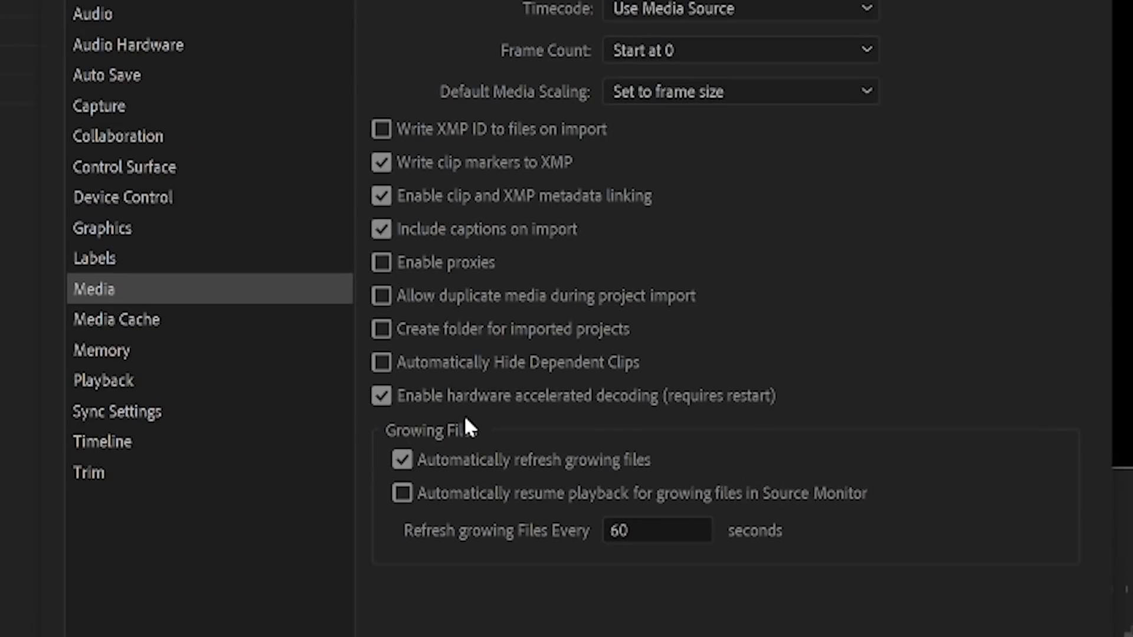
mouse_move(691, 425)
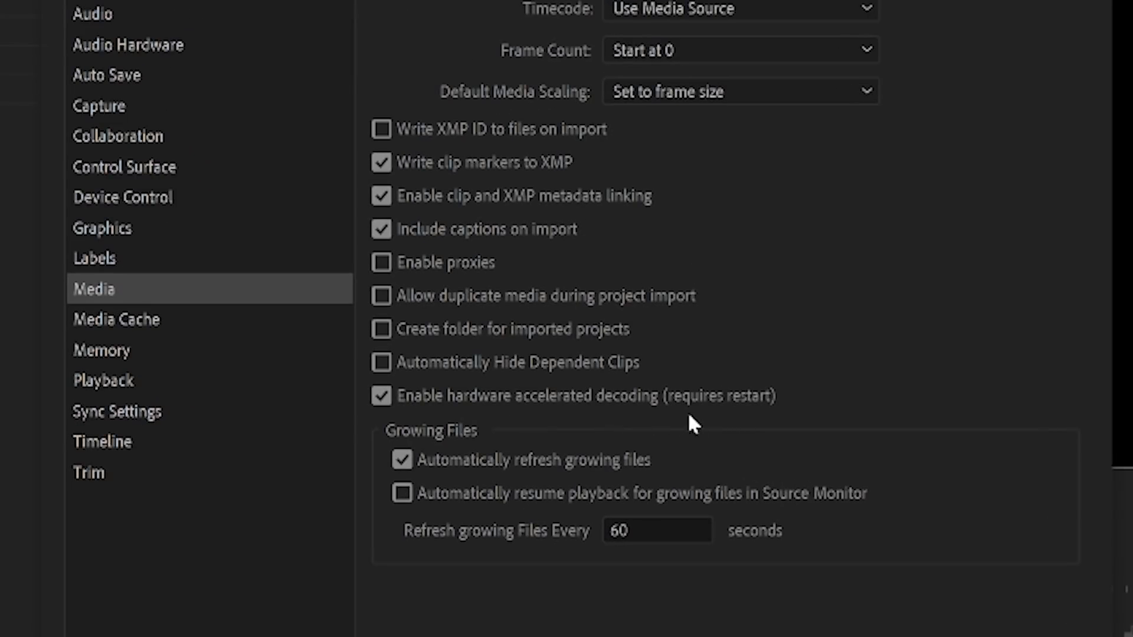
mouse_move(625, 434)
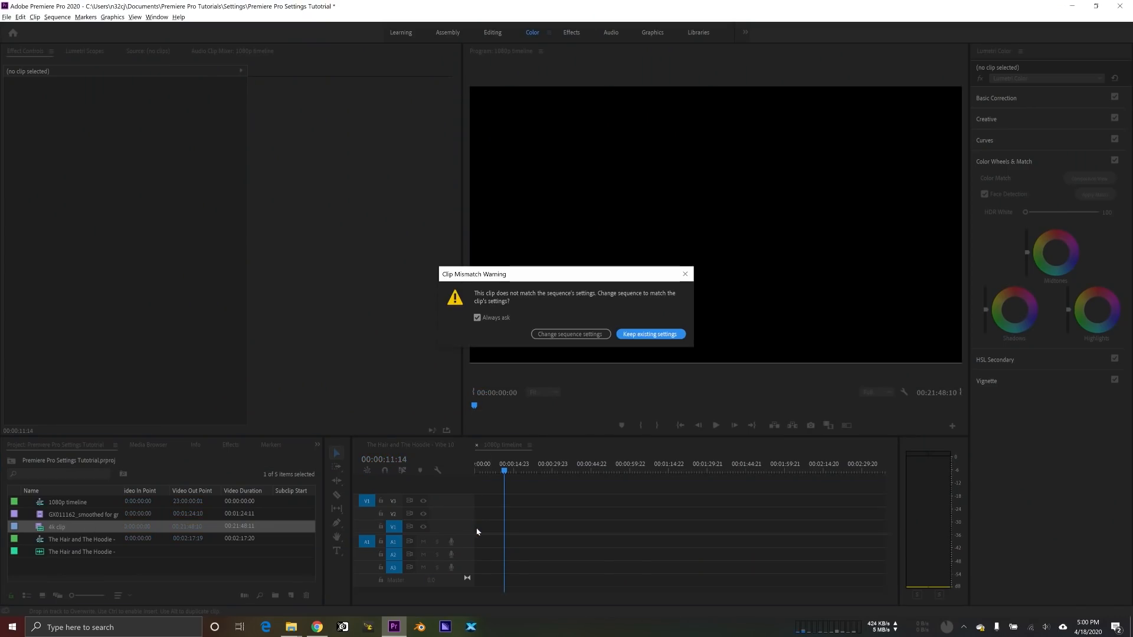
left_click(649, 334)
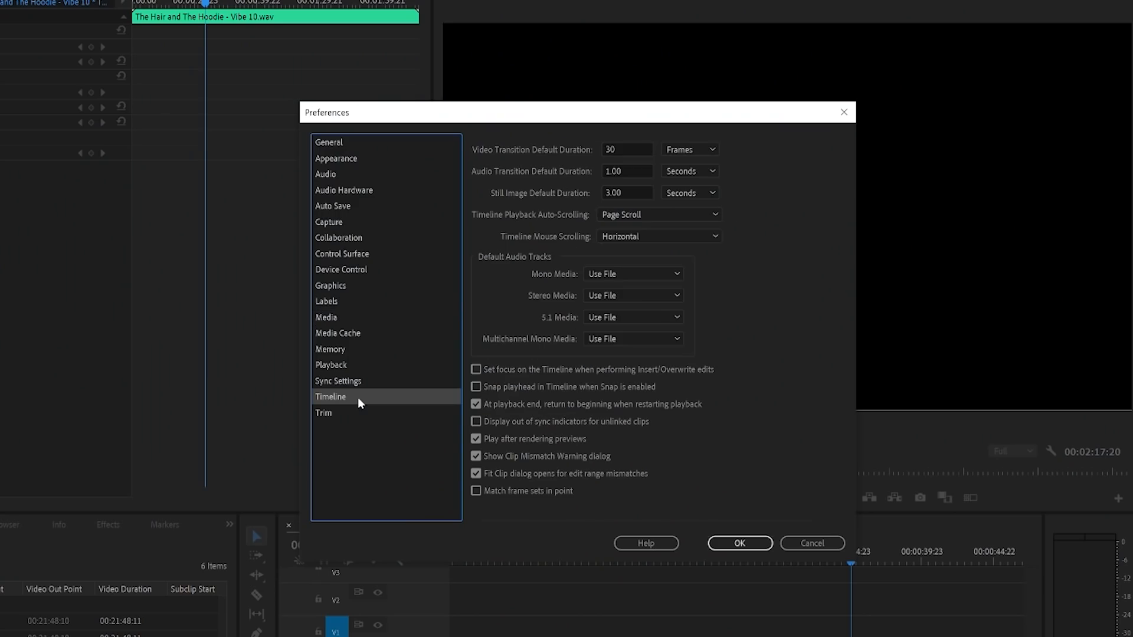
mouse_move(515, 242)
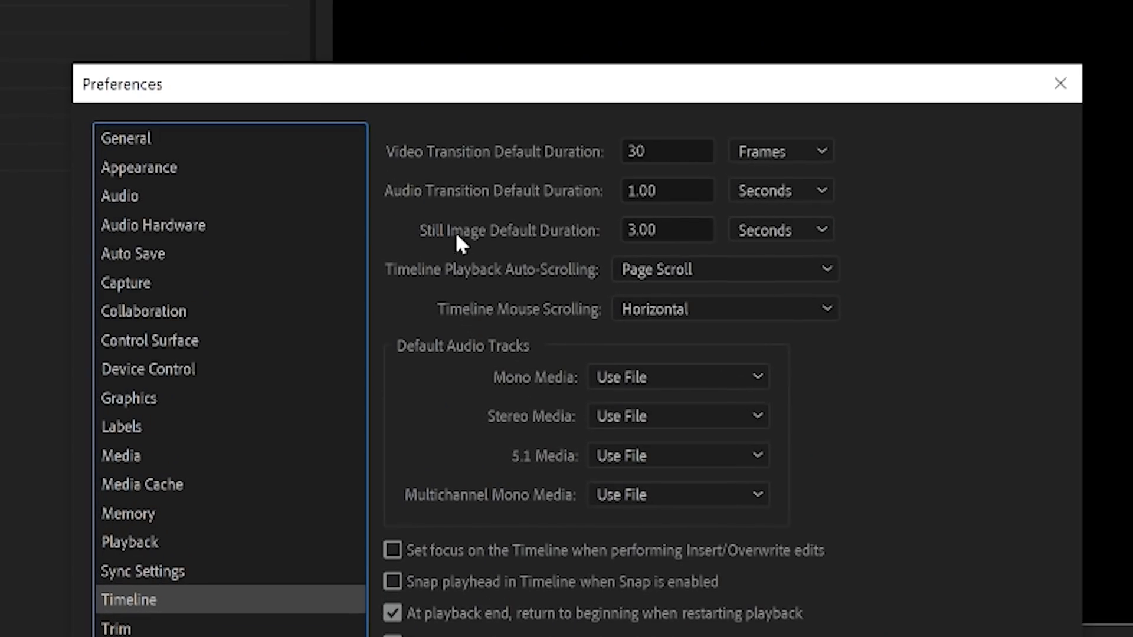
mouse_move(563, 246)
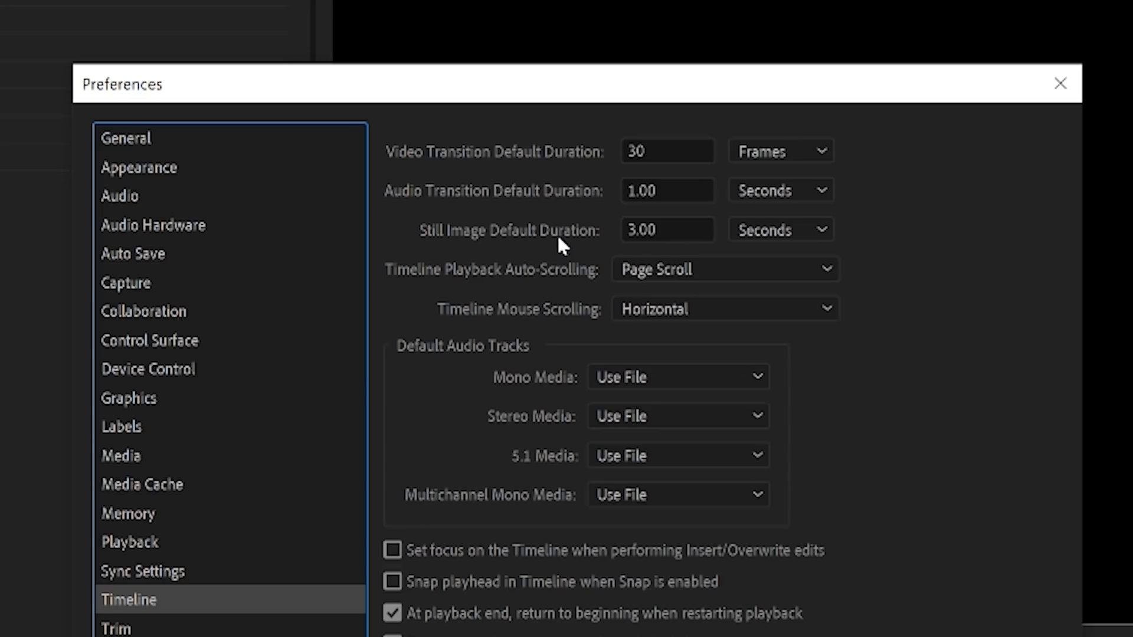
Expand the Timeline Playback Auto-Scrolling dropdown to show No Scroll, Page Scroll and Smooth Scroll
left_click(1060, 83)
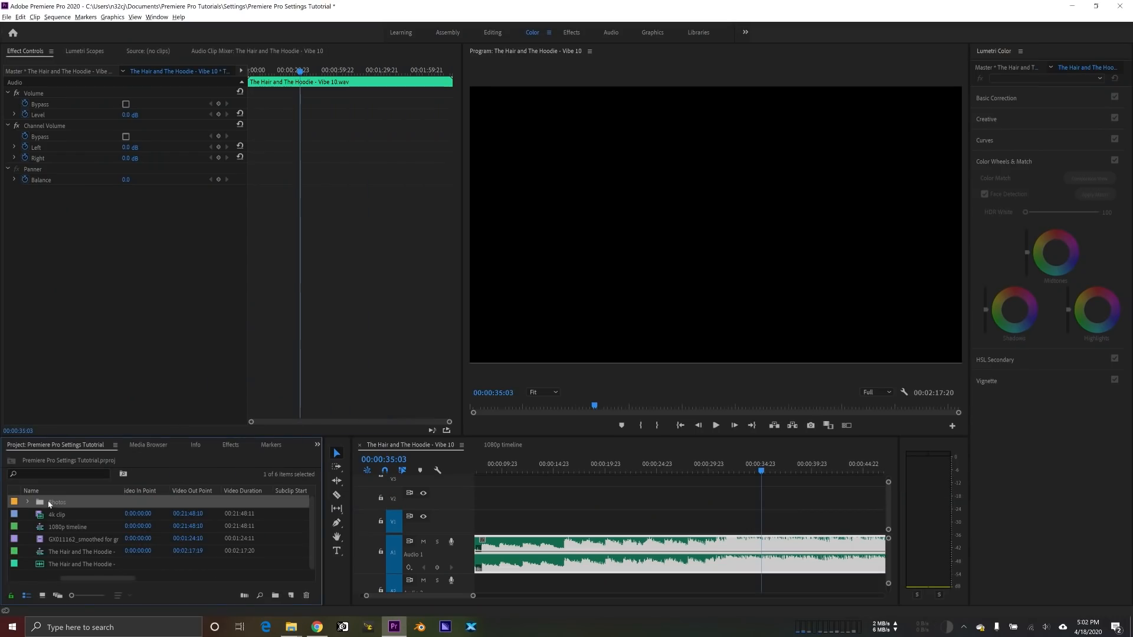
left_click(290, 595)
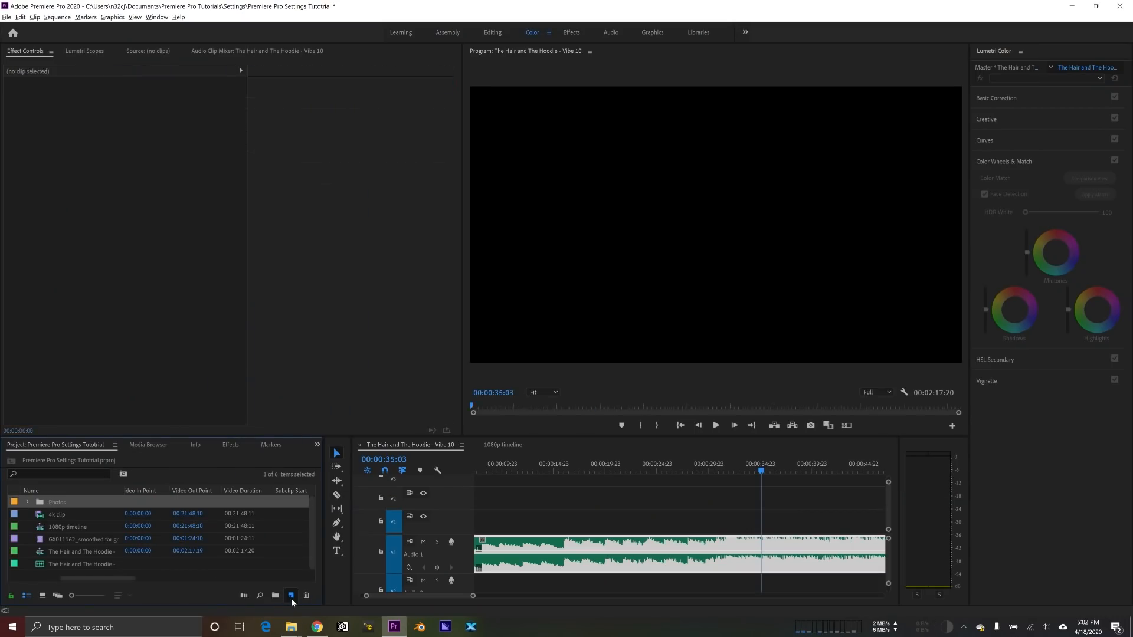
left_click(657, 213)
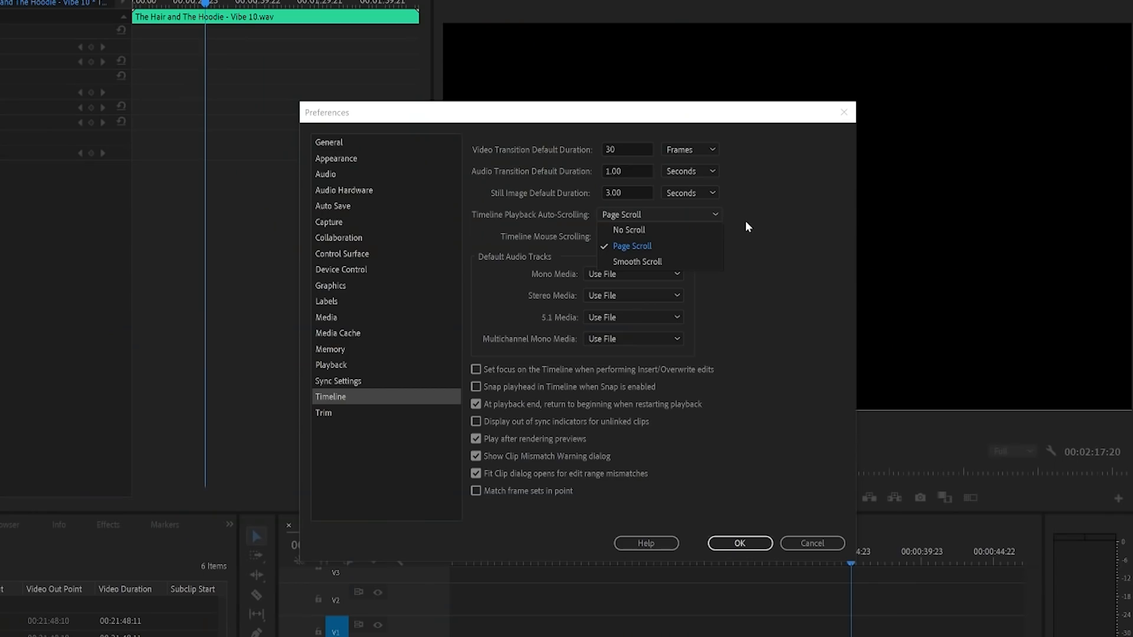
mouse_move(744, 226)
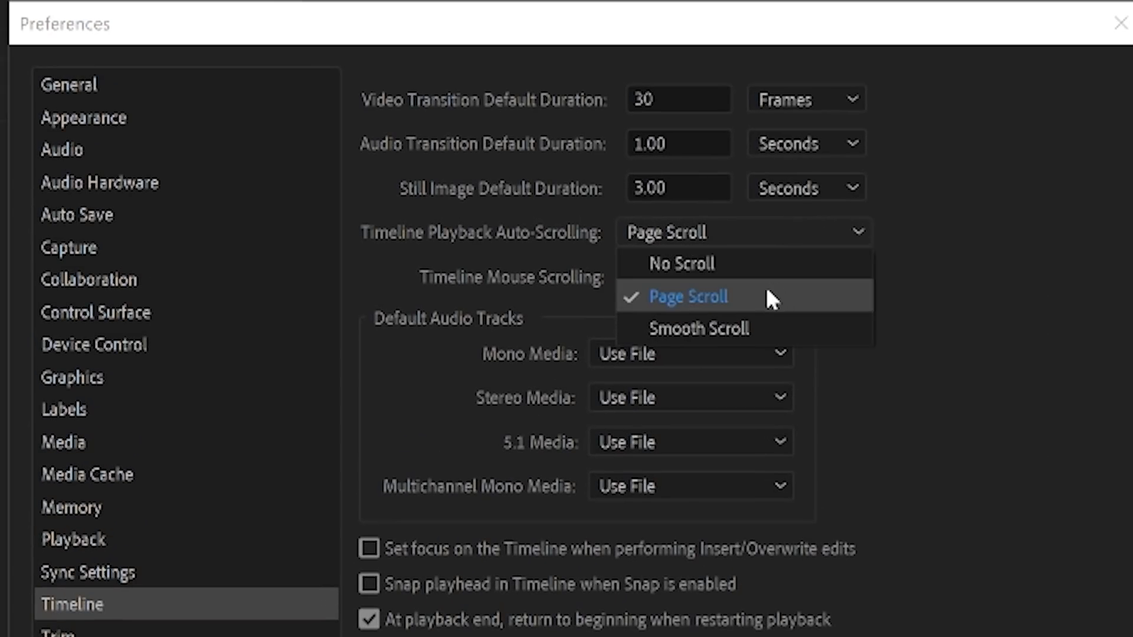
Choose Page Scroll for playback auto-scrolling and confirm Preferences with OK
left_click(687, 296)
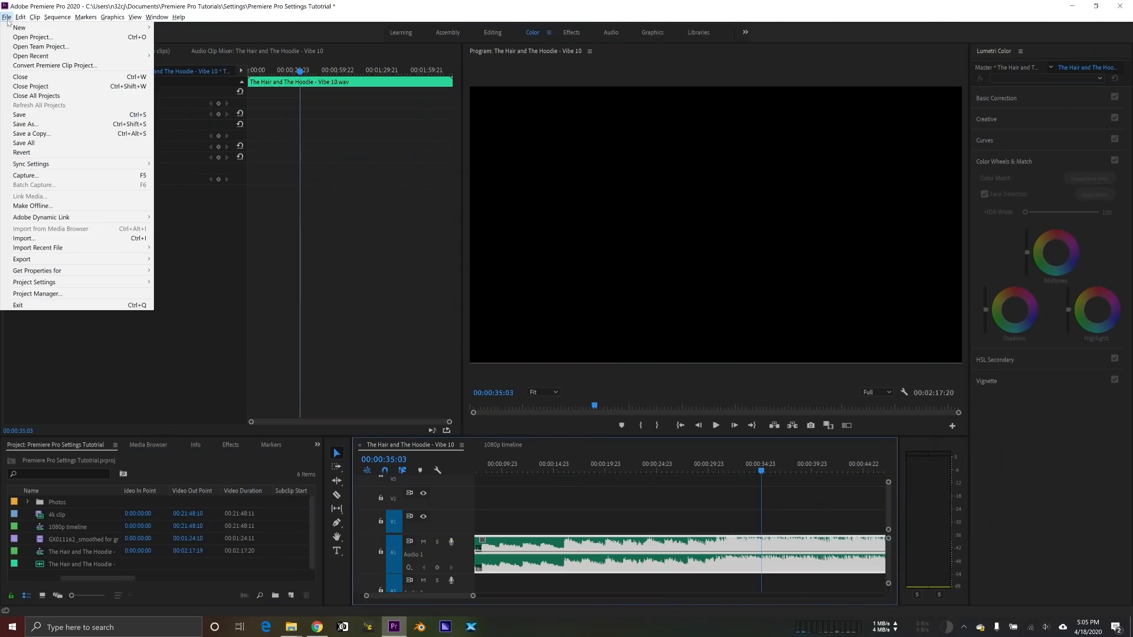
mouse_move(37, 293)
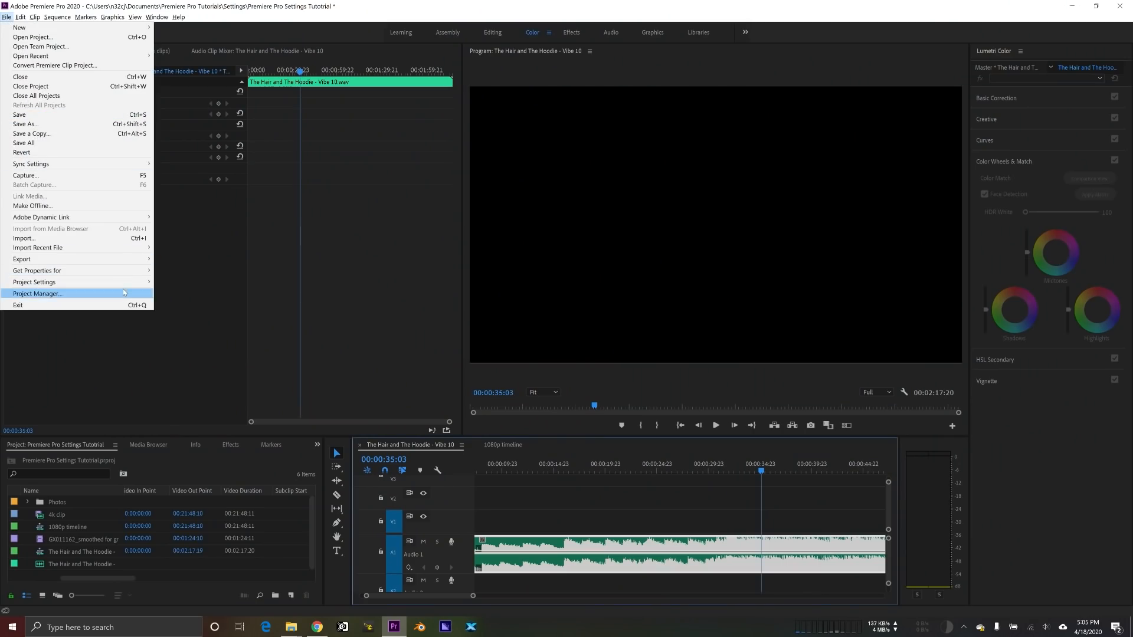
Keep the Mercury Playback Engine GPU Acceleration (CUDA) renderer and view the Scratch Disks page
left_click(35, 282)
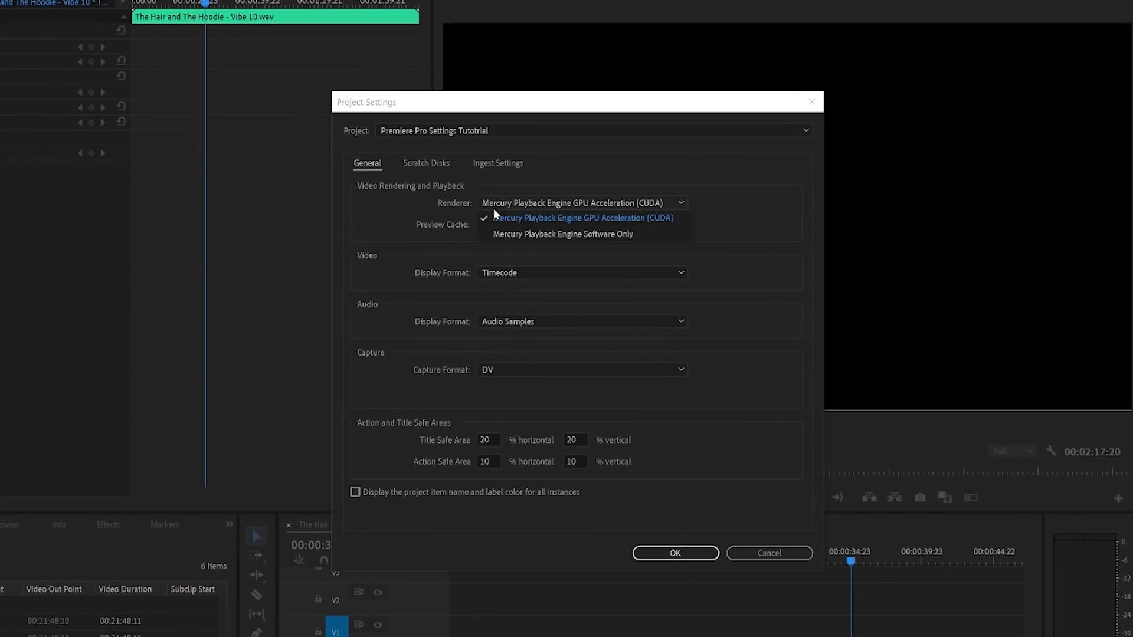
mouse_move(564, 234)
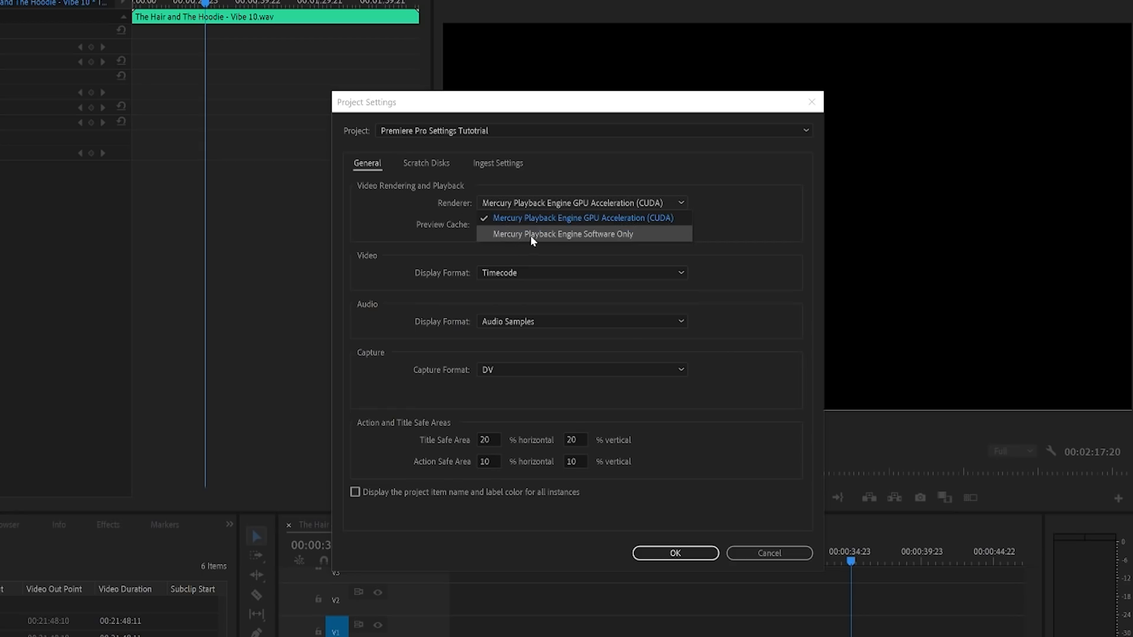
mouse_move(588, 219)
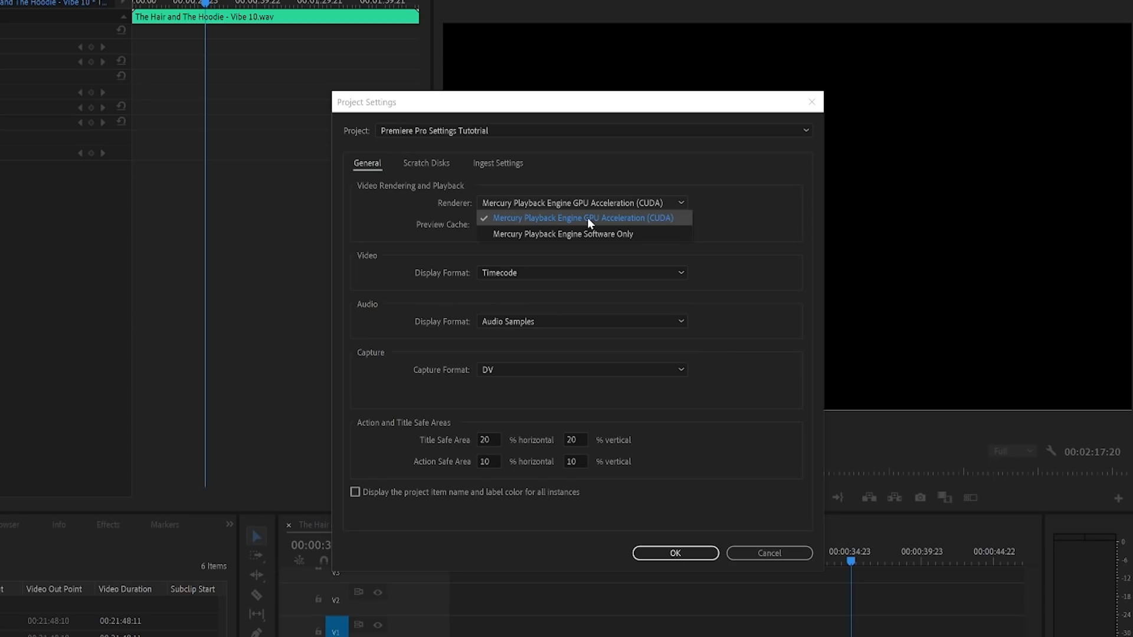
left_click(582, 218)
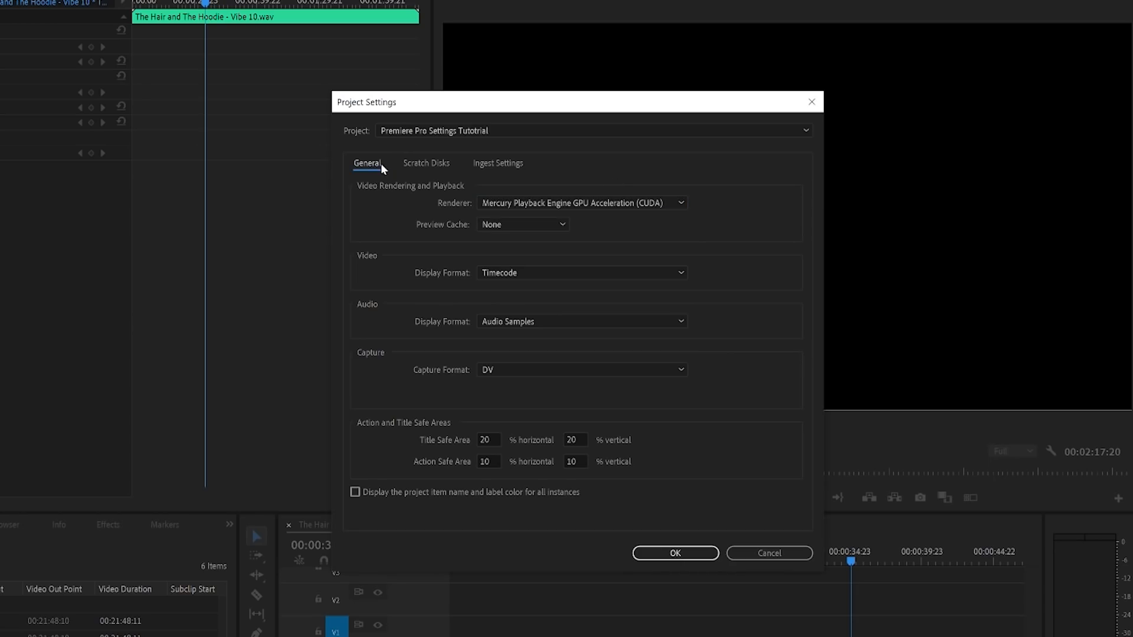
mouse_move(427, 171)
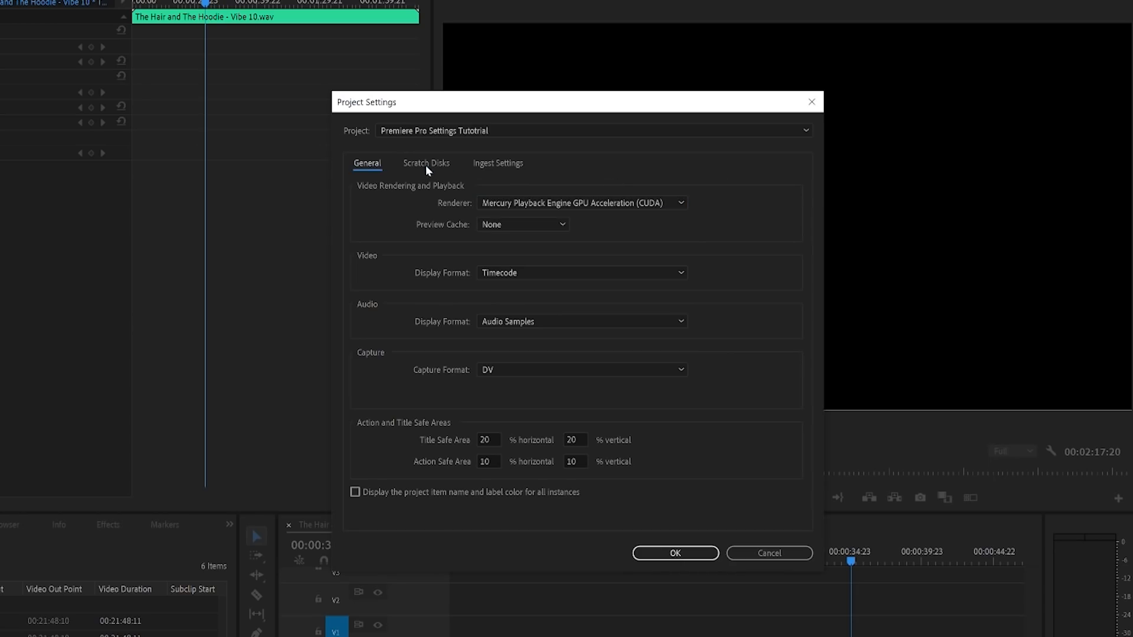
left_click(426, 163)
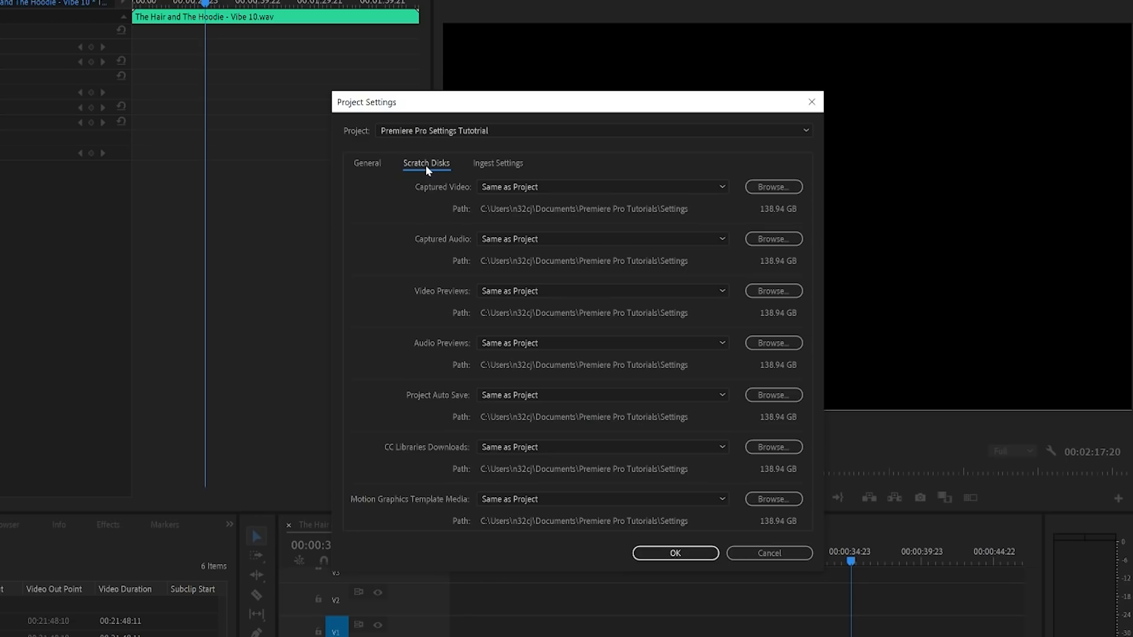